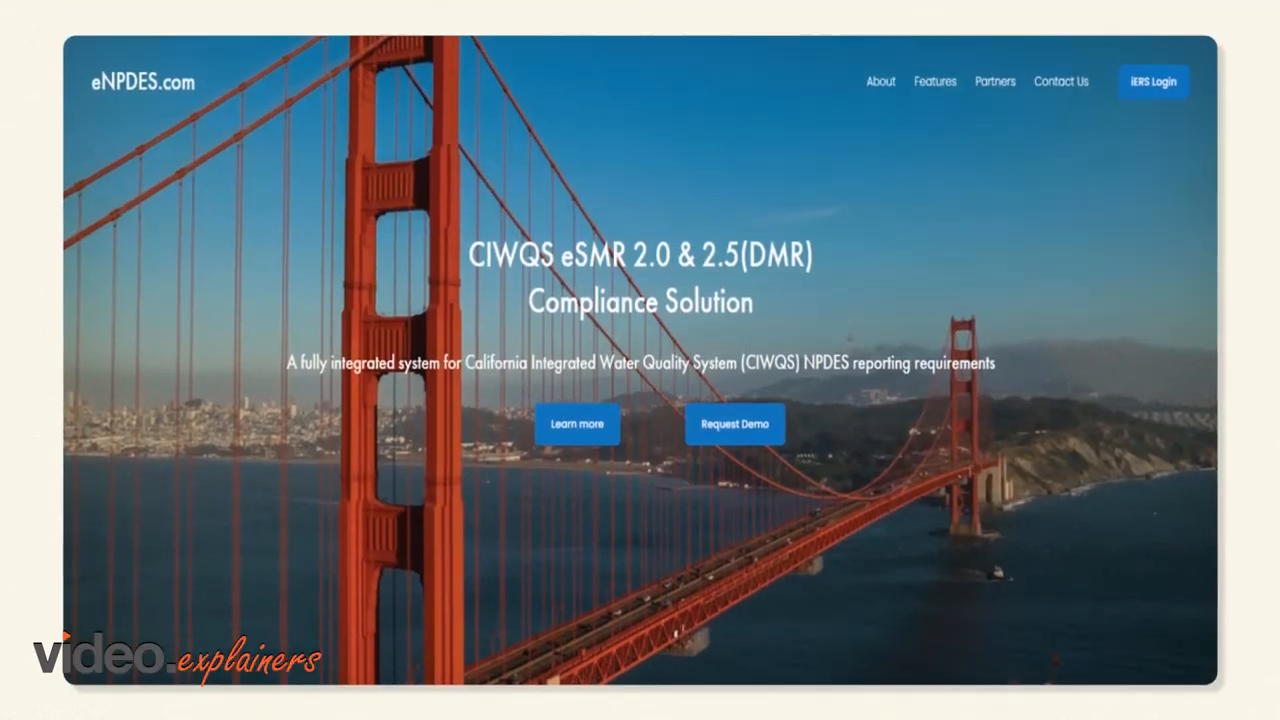
# Step: Reach the iERS Web sign-in page from the eNPDES homepage and sign in
pyautogui.click(1154, 80)
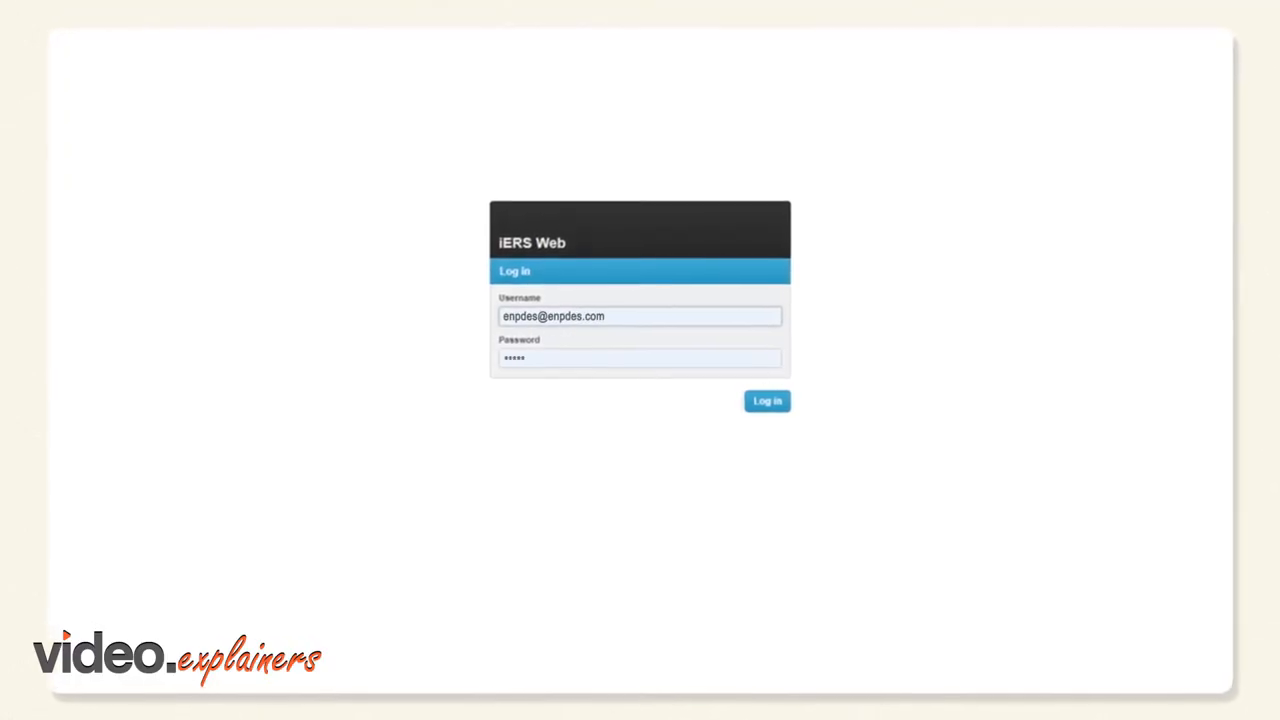
pyautogui.click(766, 400)
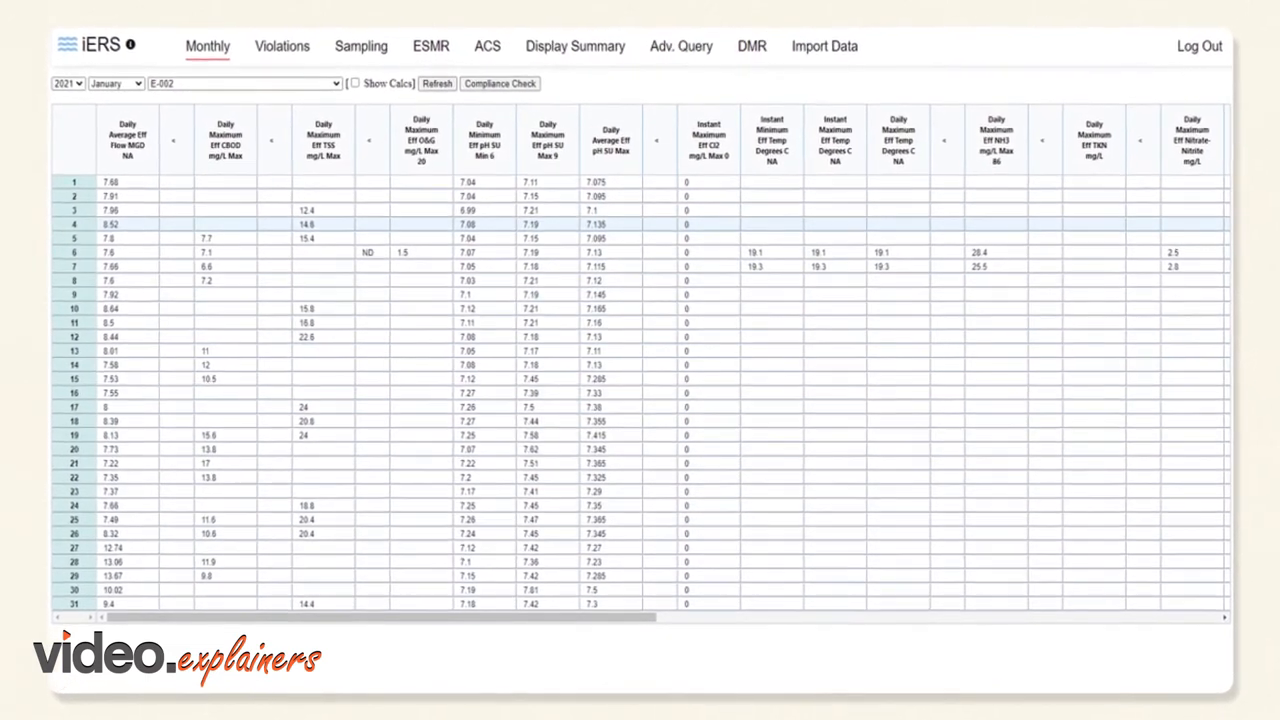
# Step: Go to the XLSX/XLS Import Data page and show the PET workbook's General entry form
pyautogui.click(824, 46)
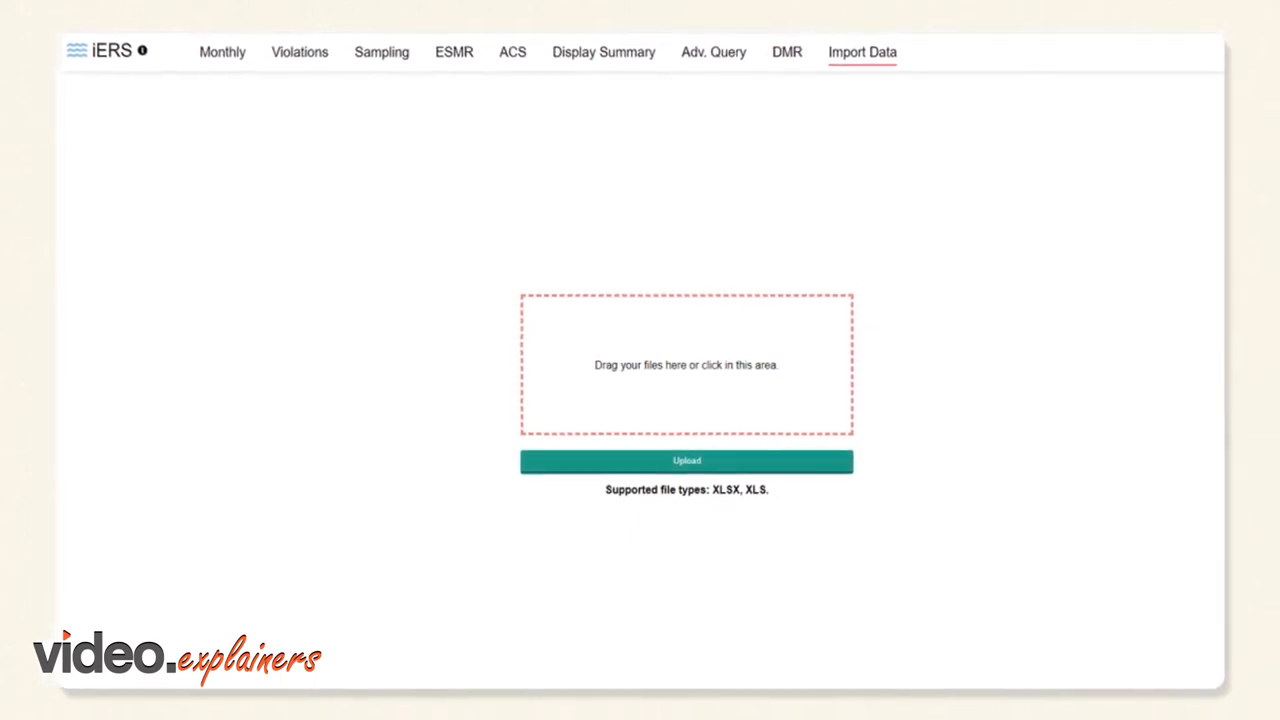
pyautogui.click(686, 364)
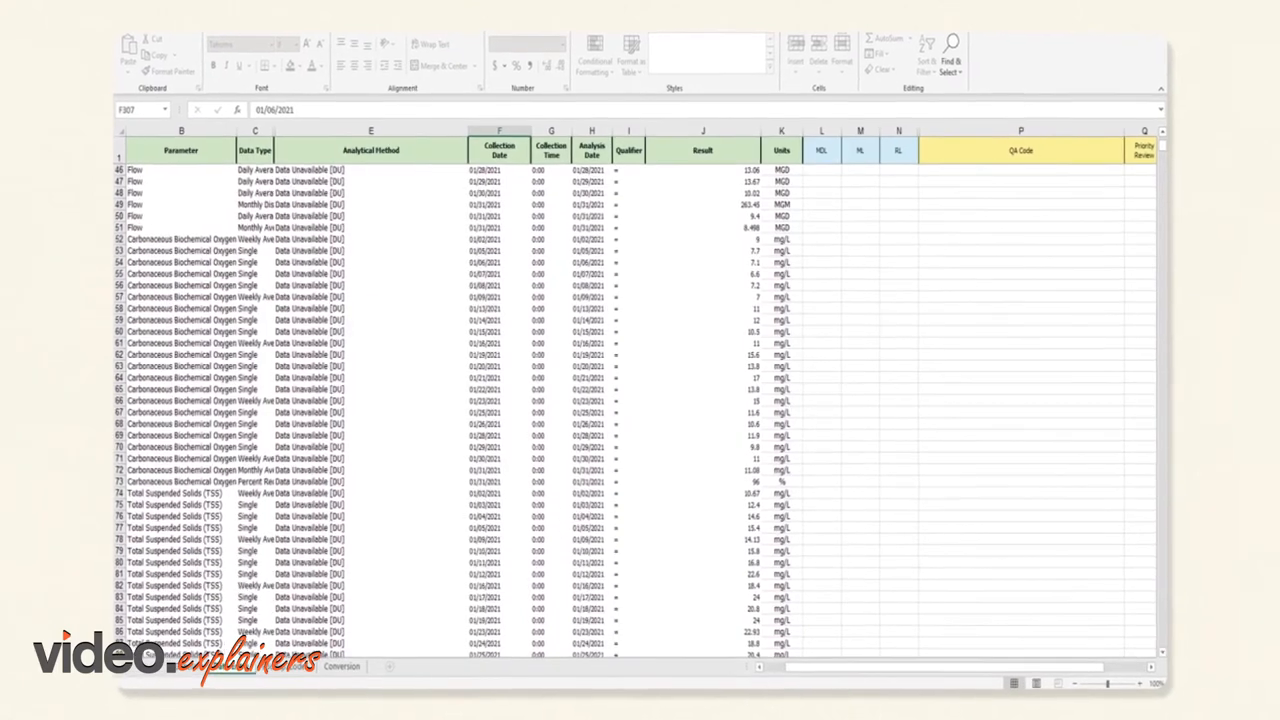
pyautogui.click(172, 674)
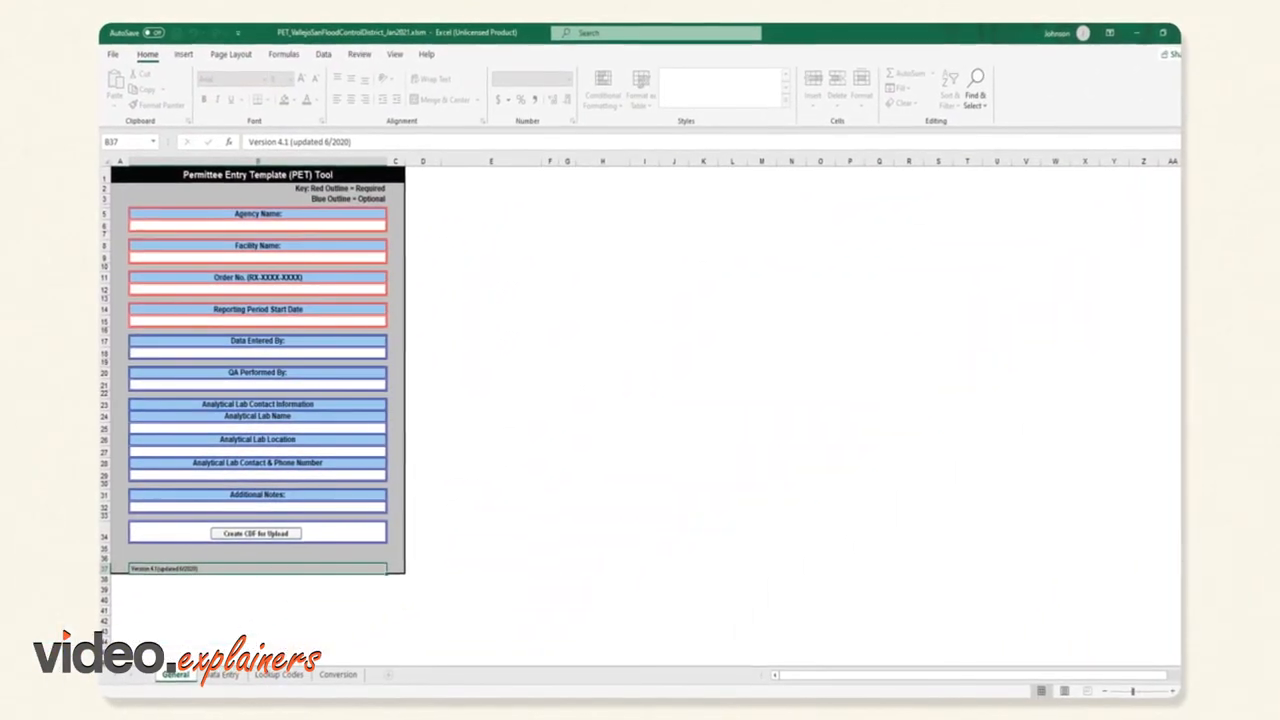